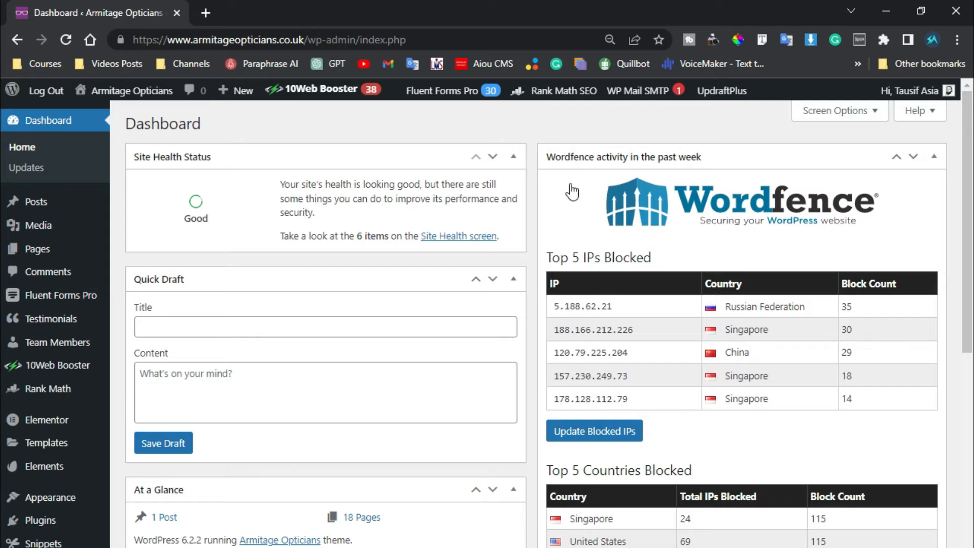
pyautogui.moveTo(536, 172)
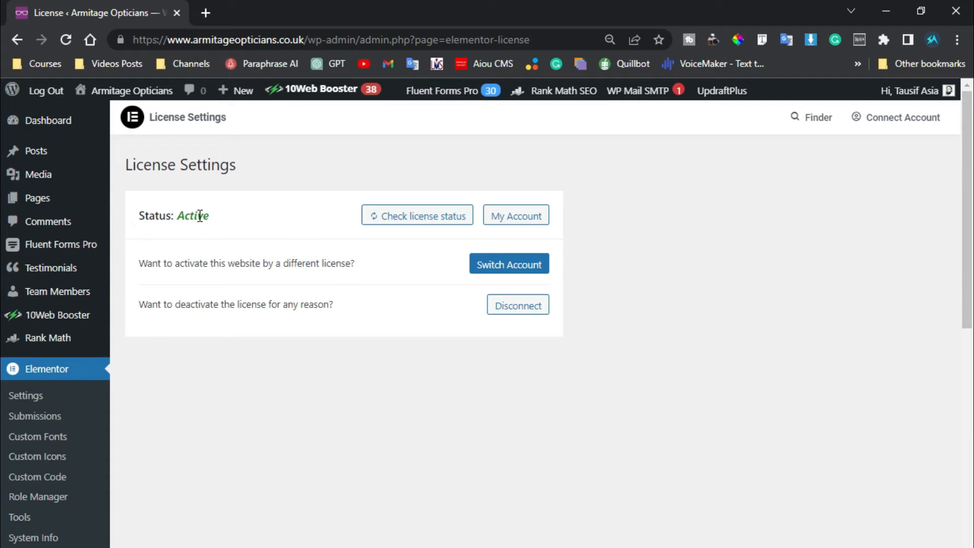
pyautogui.moveTo(278, 233)
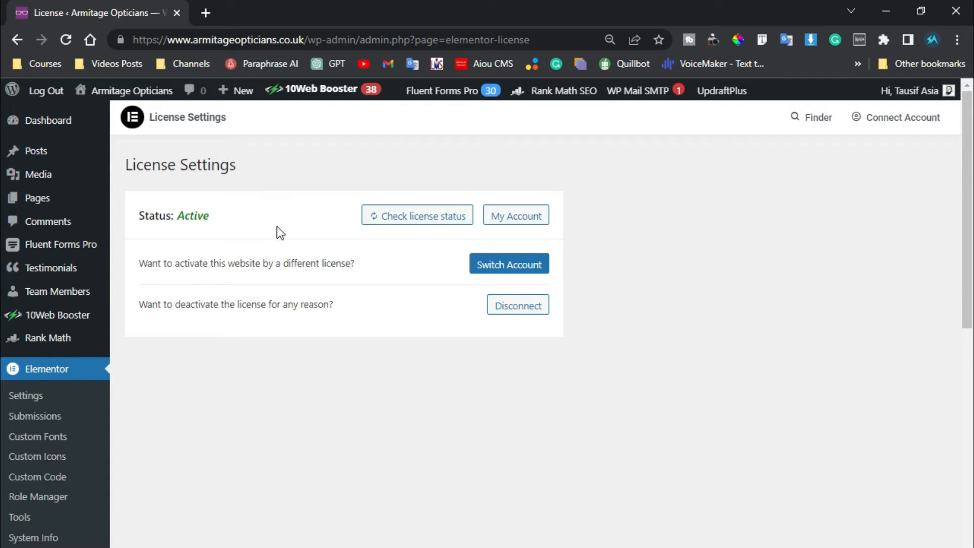
pyautogui.moveTo(499, 322)
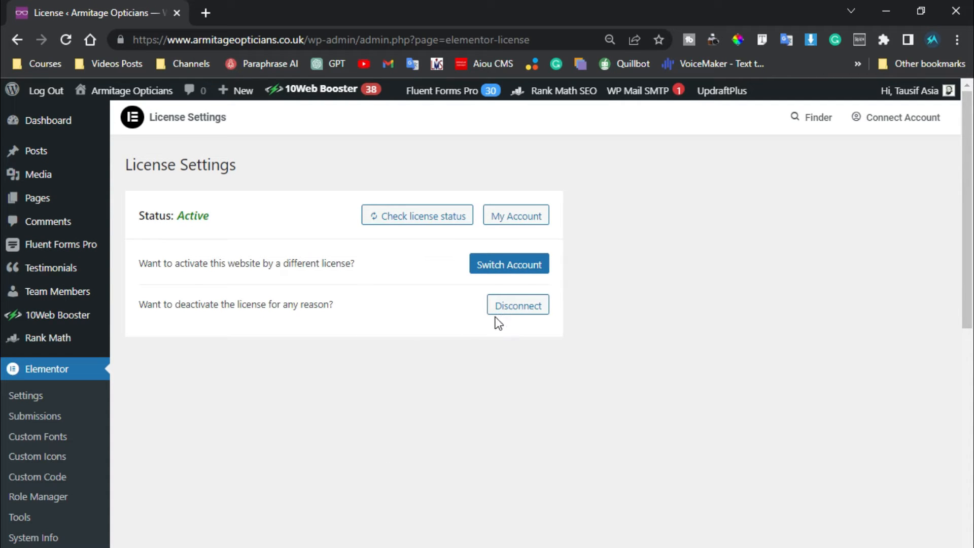
pyautogui.moveTo(493, 325)
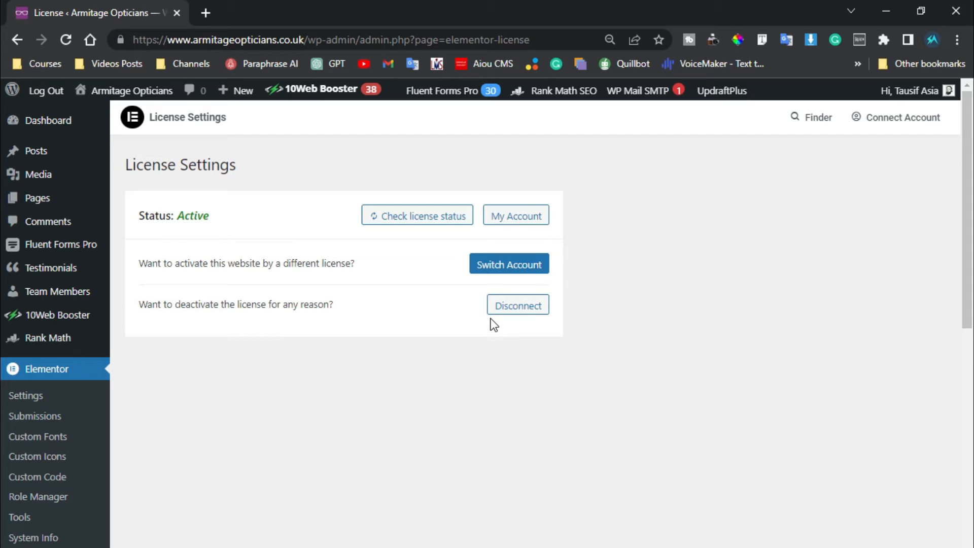
pyautogui.moveTo(638, 244)
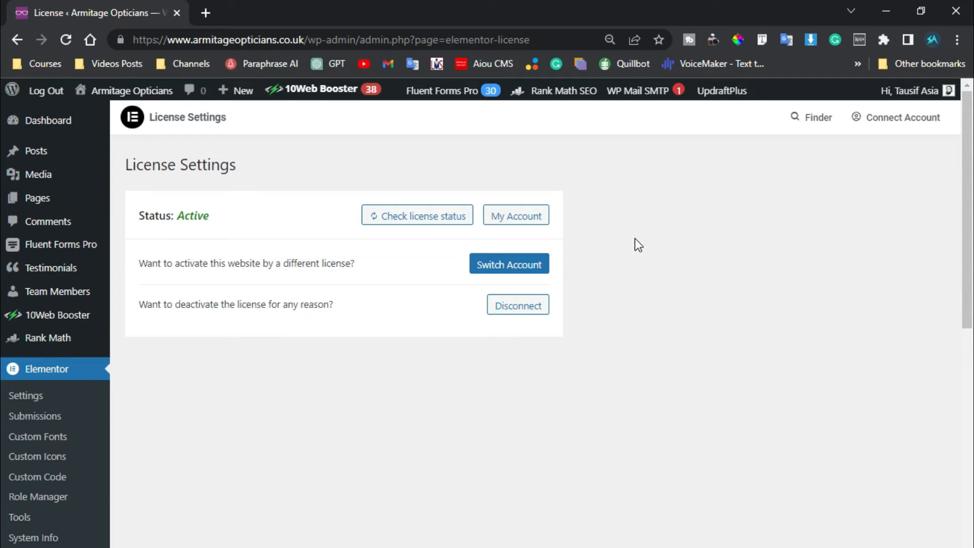
pyautogui.moveTo(544, 363)
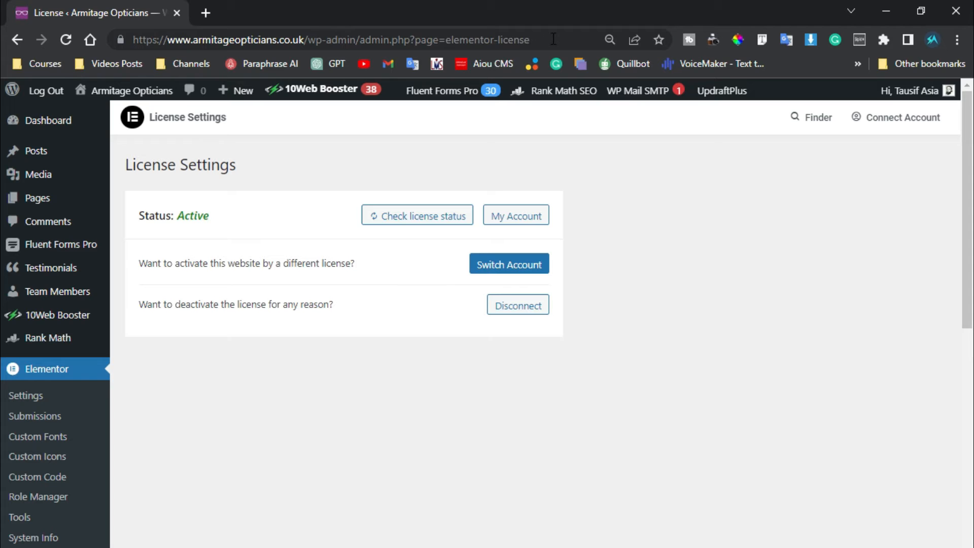
# Load the elementor-license page with &mode=manually appended to its URL.
pyautogui.click(342, 40)
pyautogui.write('&mode=manually')
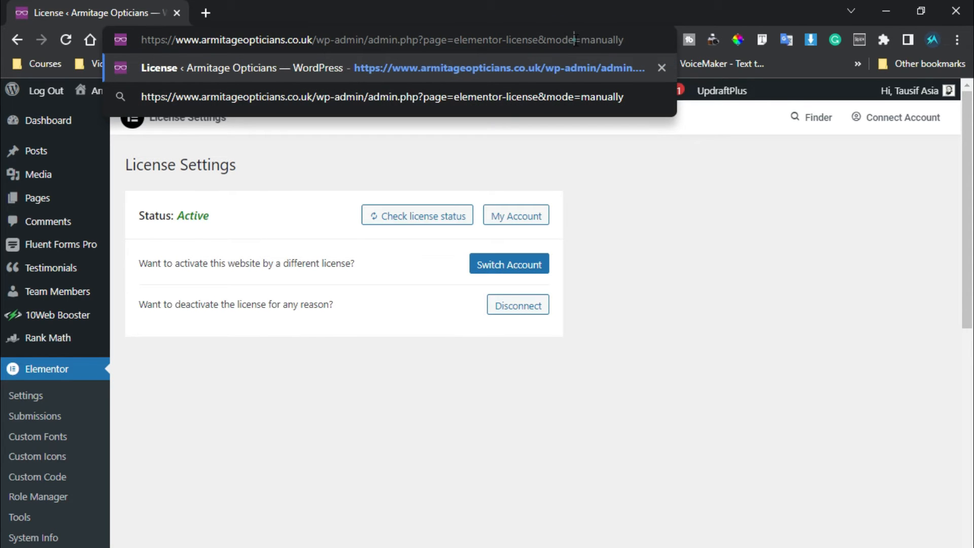
pyautogui.doubleClick(599, 40)
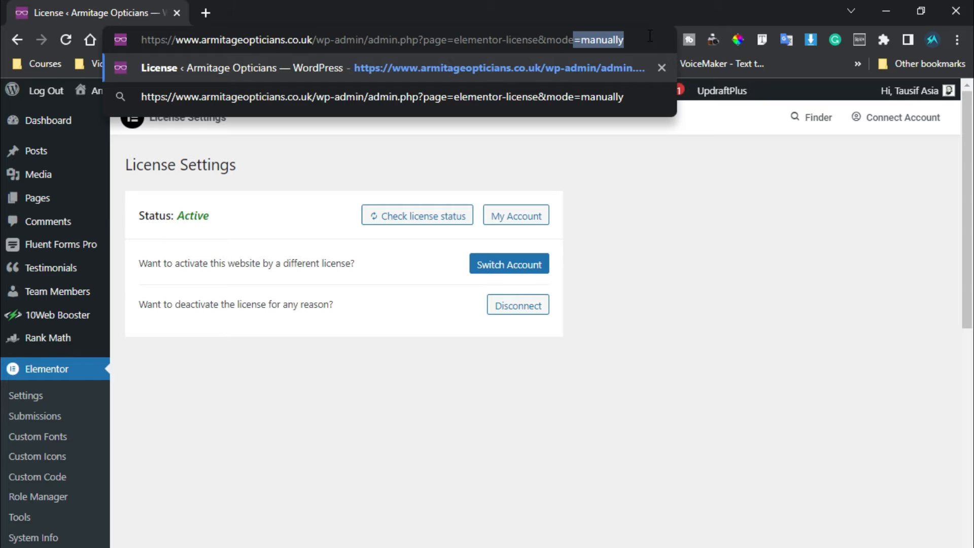
pyautogui.press('Return')
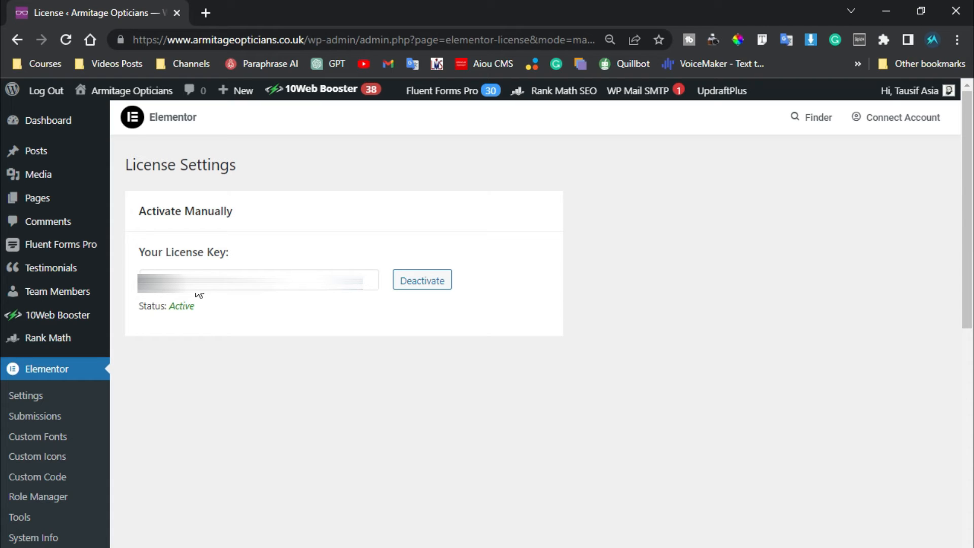
pyautogui.moveTo(374, 292)
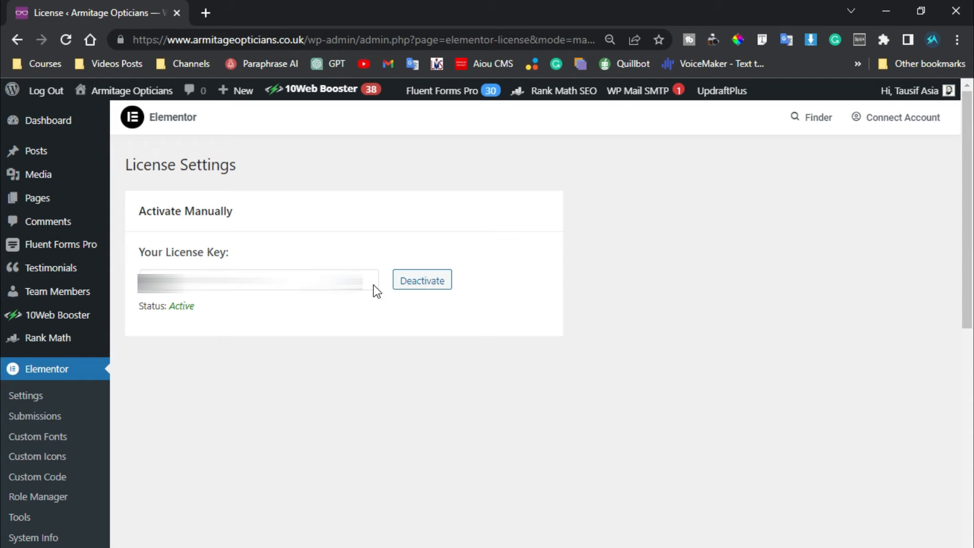
pyautogui.moveTo(422, 280)
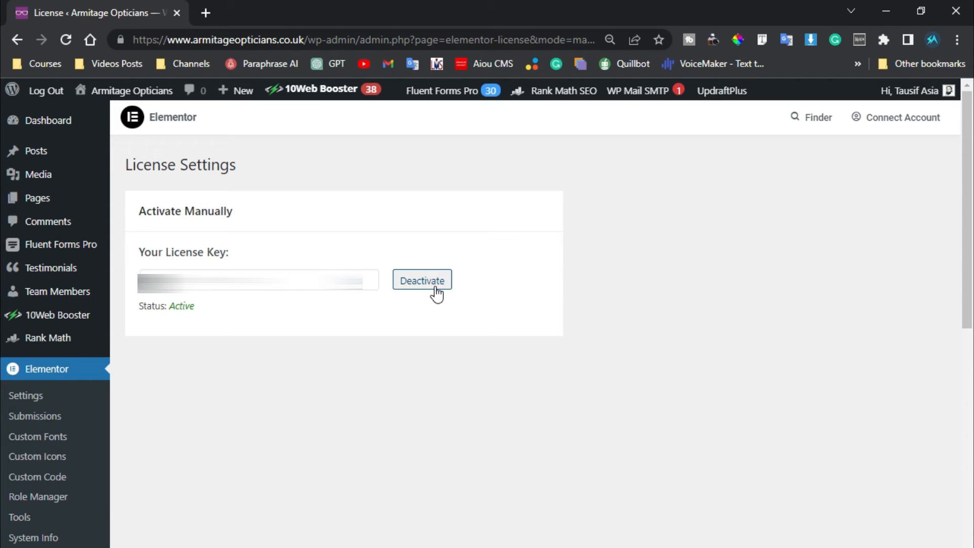
pyautogui.moveTo(189, 341)
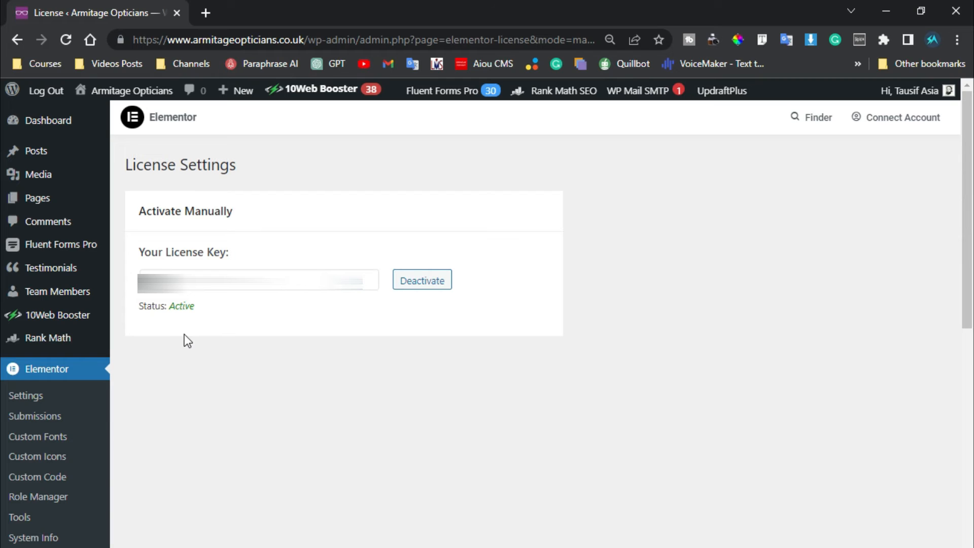
pyautogui.moveTo(287, 307)
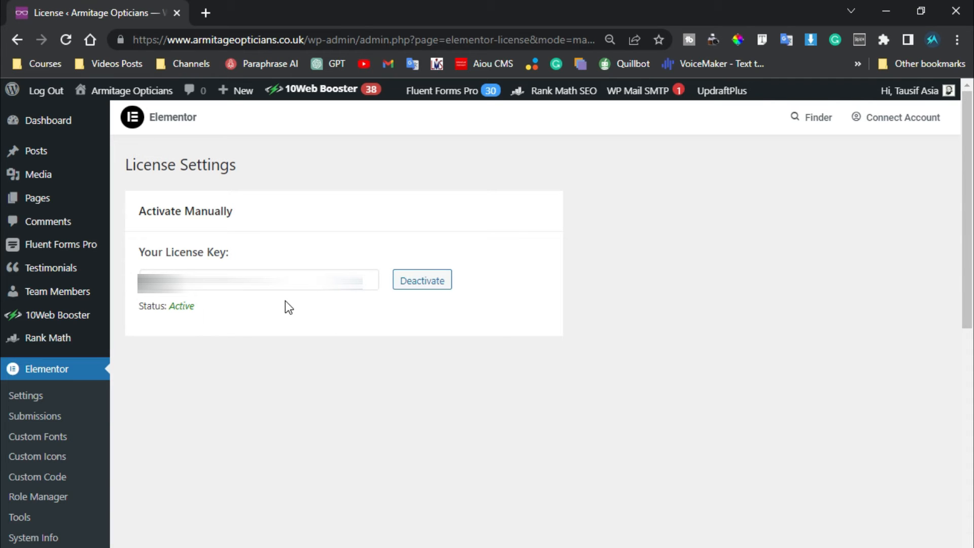
pyautogui.moveTo(450, 292)
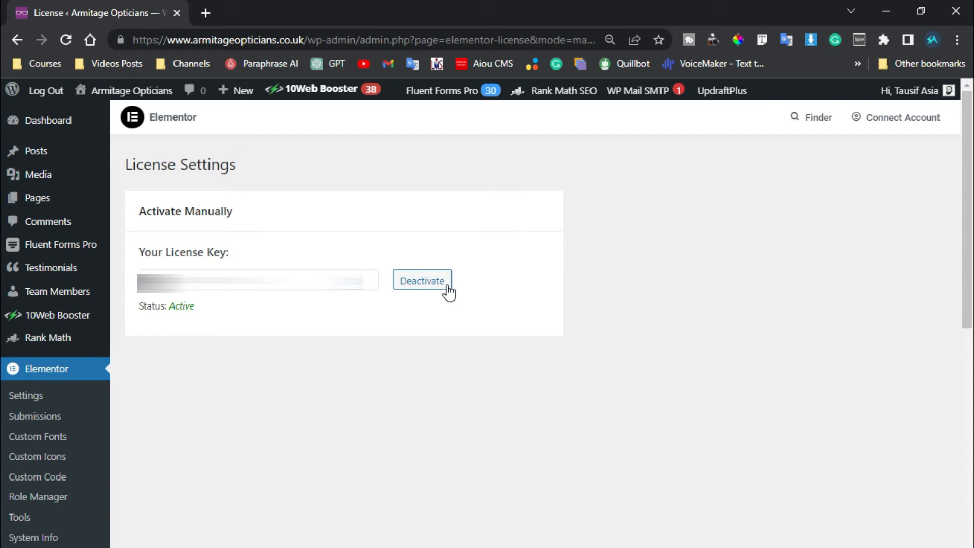
pyautogui.moveTo(893, 118)
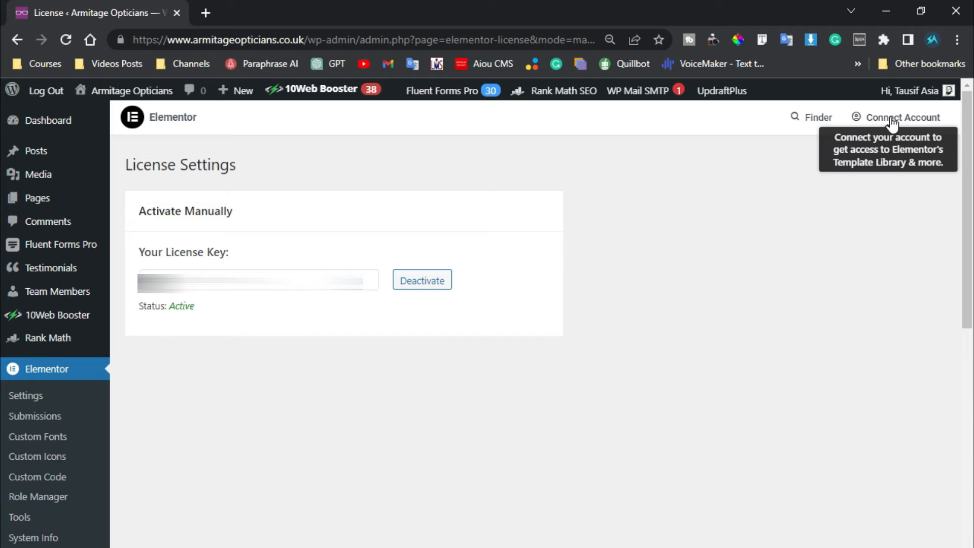
# Use Connect Account to reach the my.elementor.com sign-in page in a new tab.
pyautogui.click(901, 116)
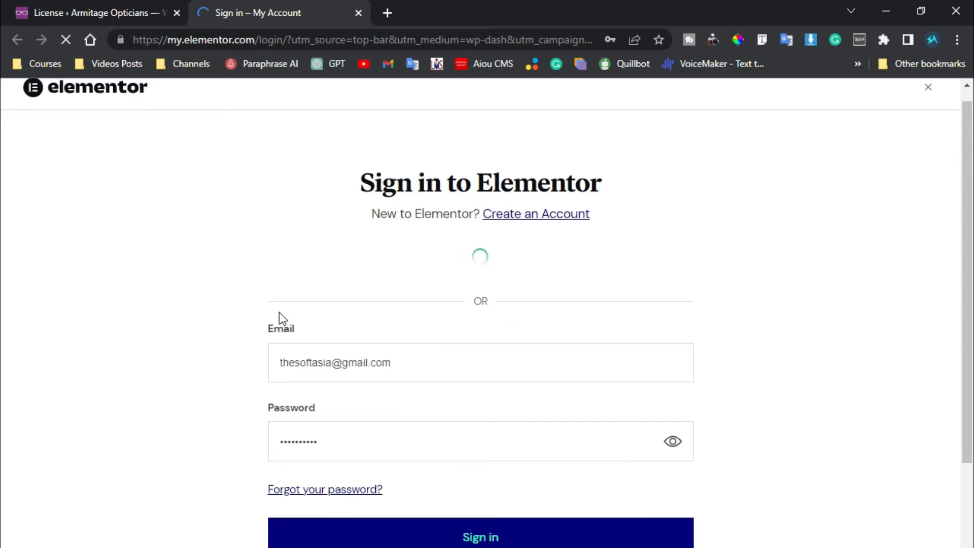